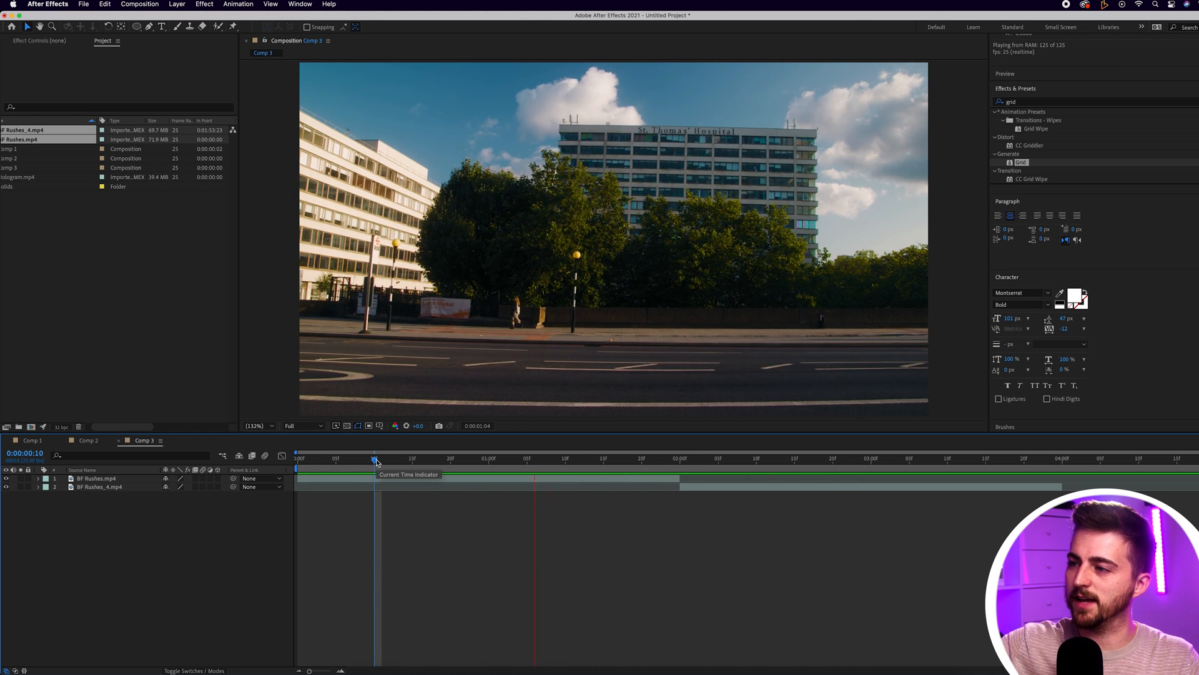
Create a full-frame solid in a slightly deeper yellow above both clips in Comp 3.
drag(375, 459, 886, 459)
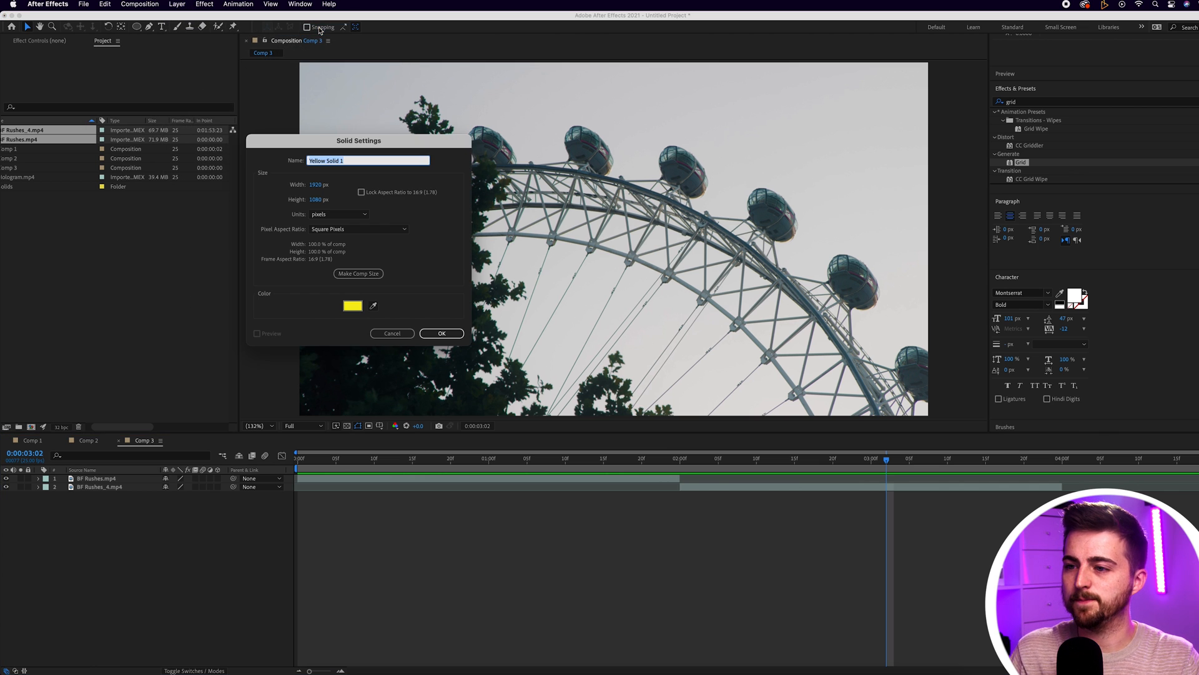
click(352, 305)
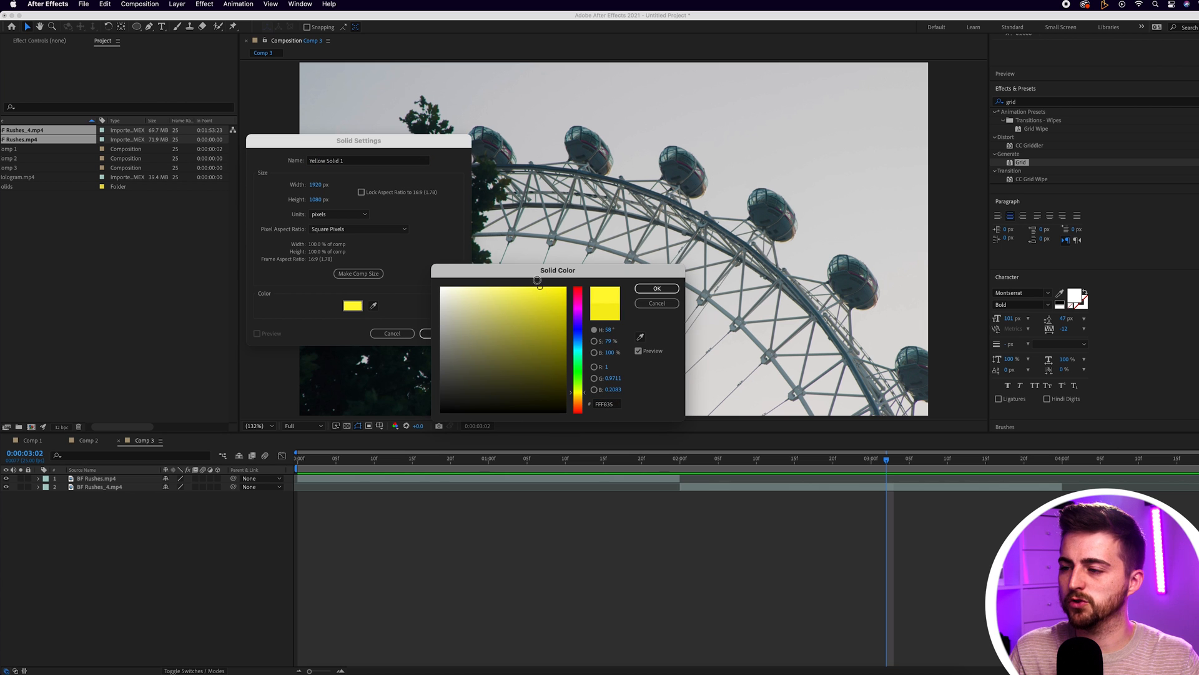
drag(537, 279, 540, 295)
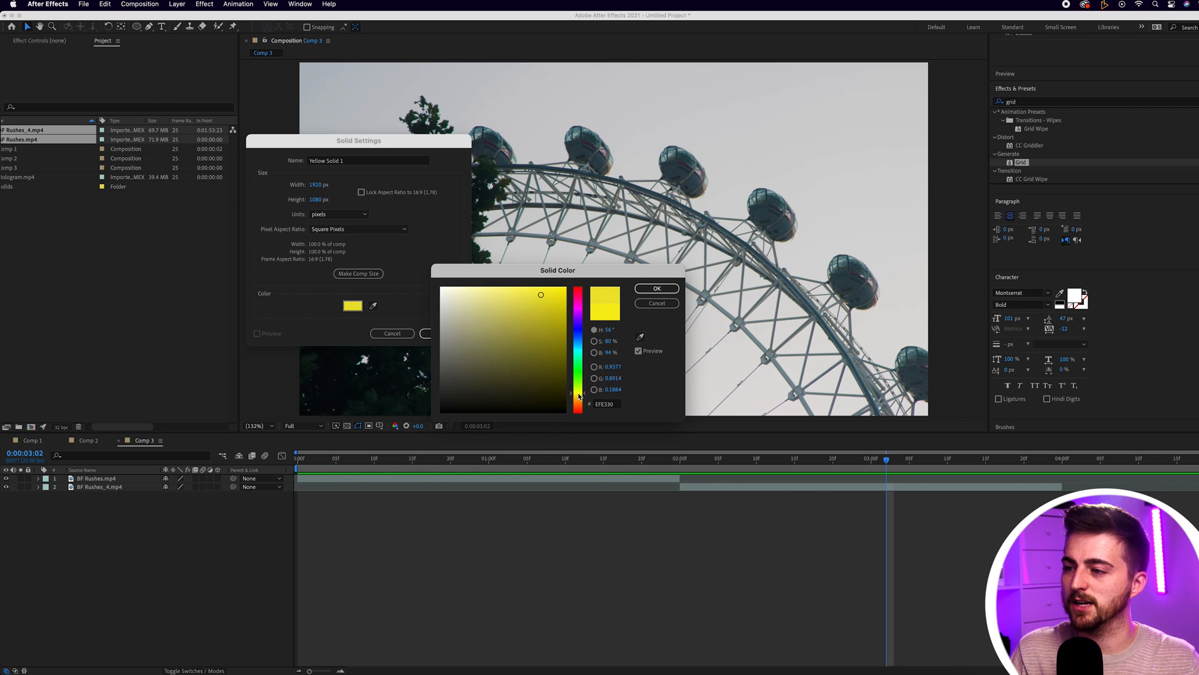
click(657, 287)
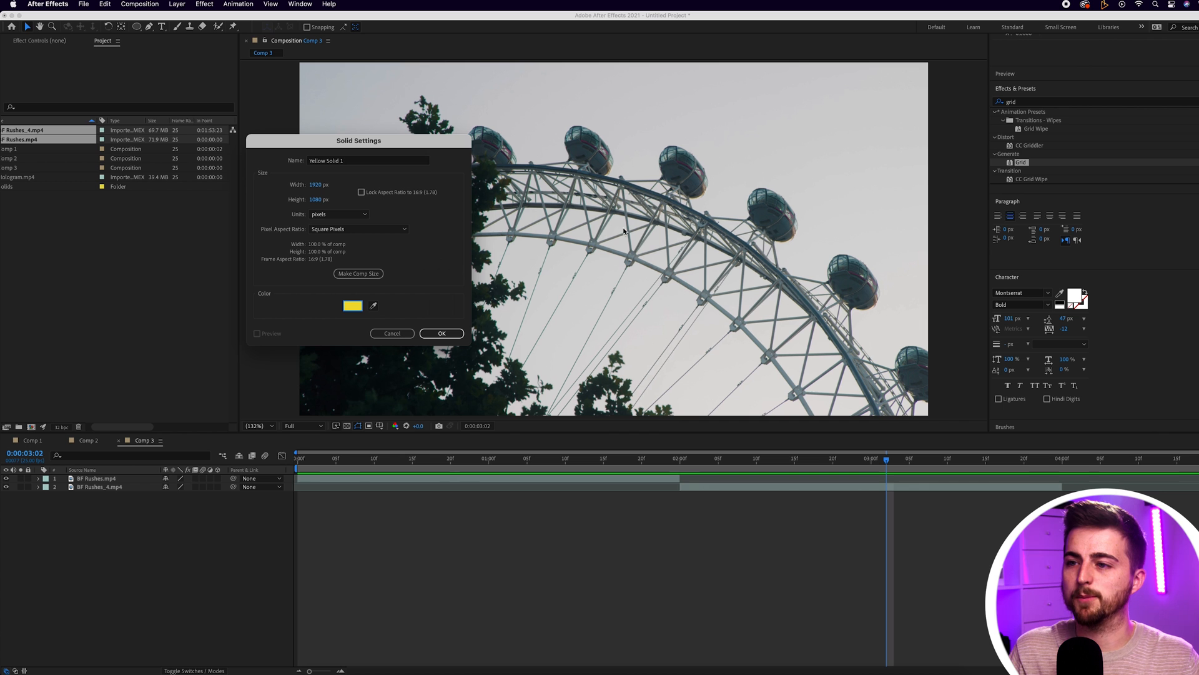
click(442, 333)
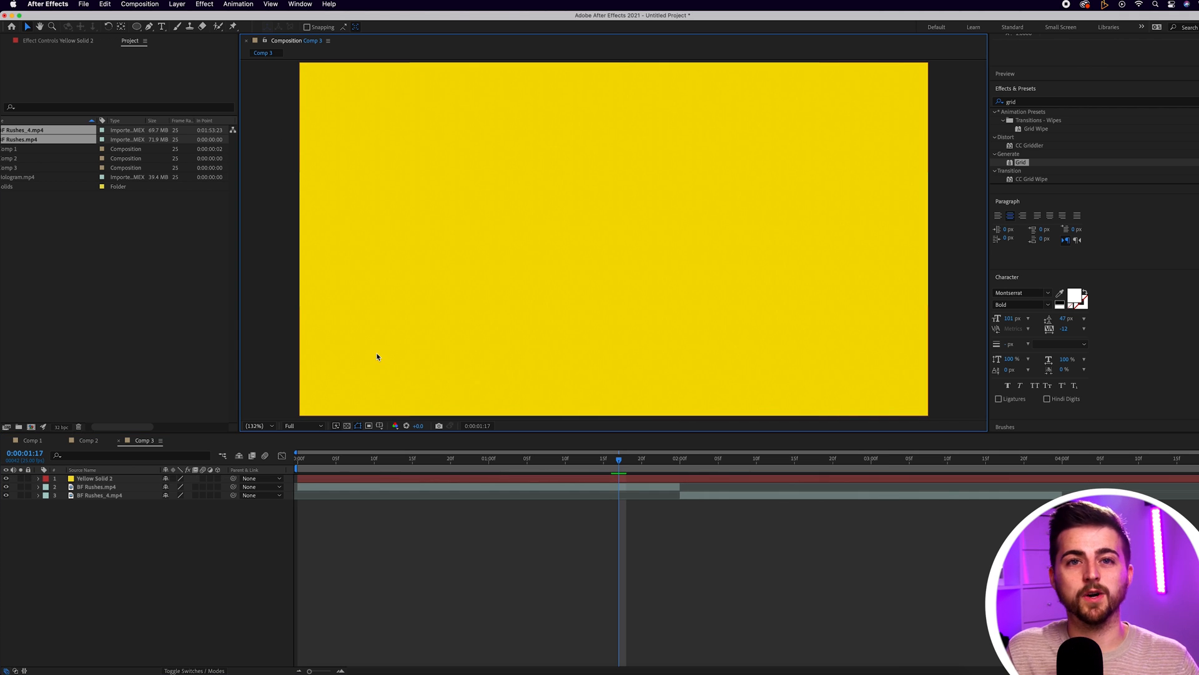
mouse_move(361, 345)
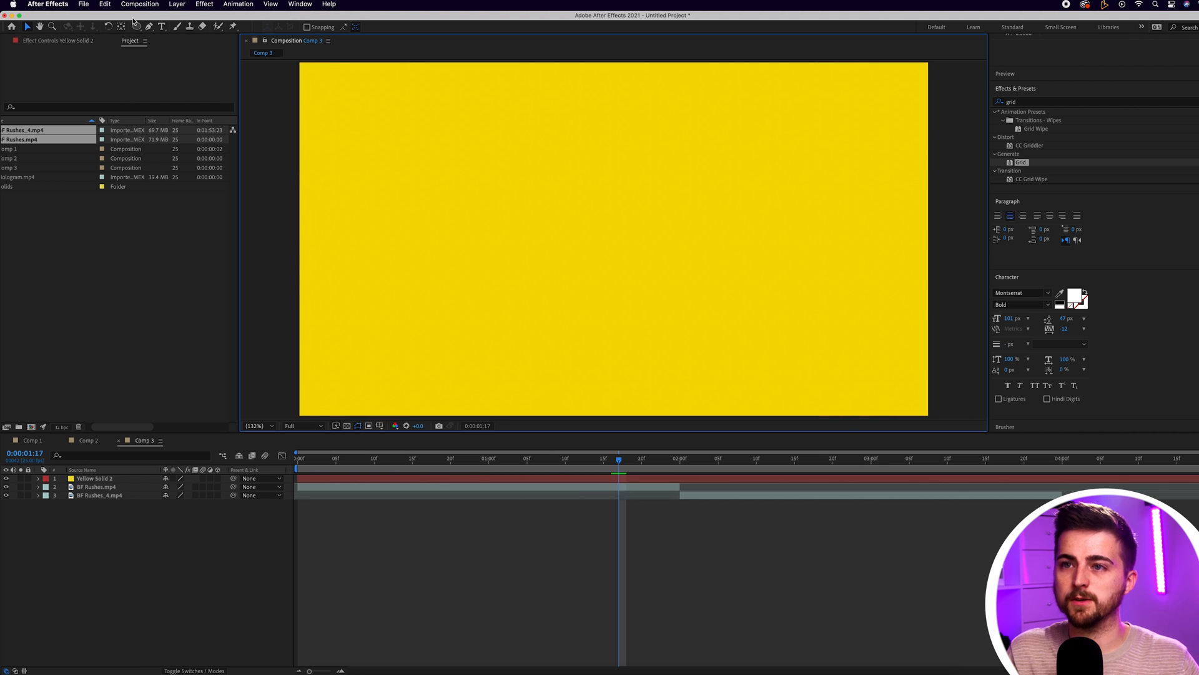
mouse_move(135, 27)
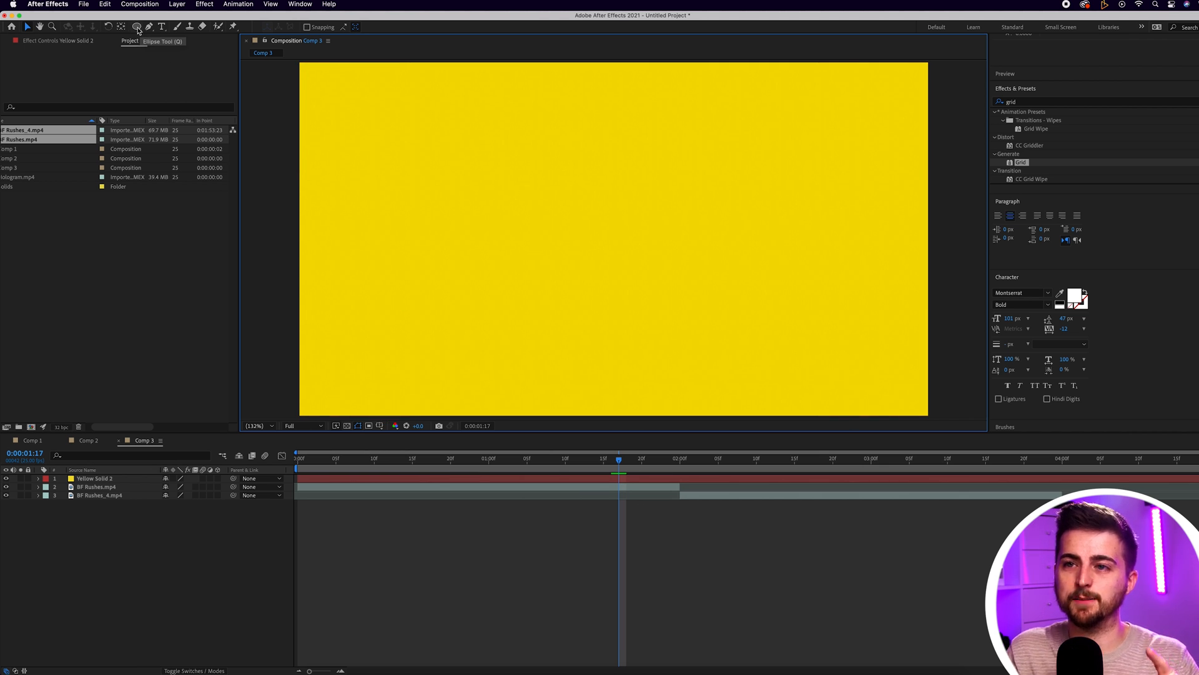
Switch to the Ellipse Tool and select the yellow solid to receive the mask.
click(135, 28)
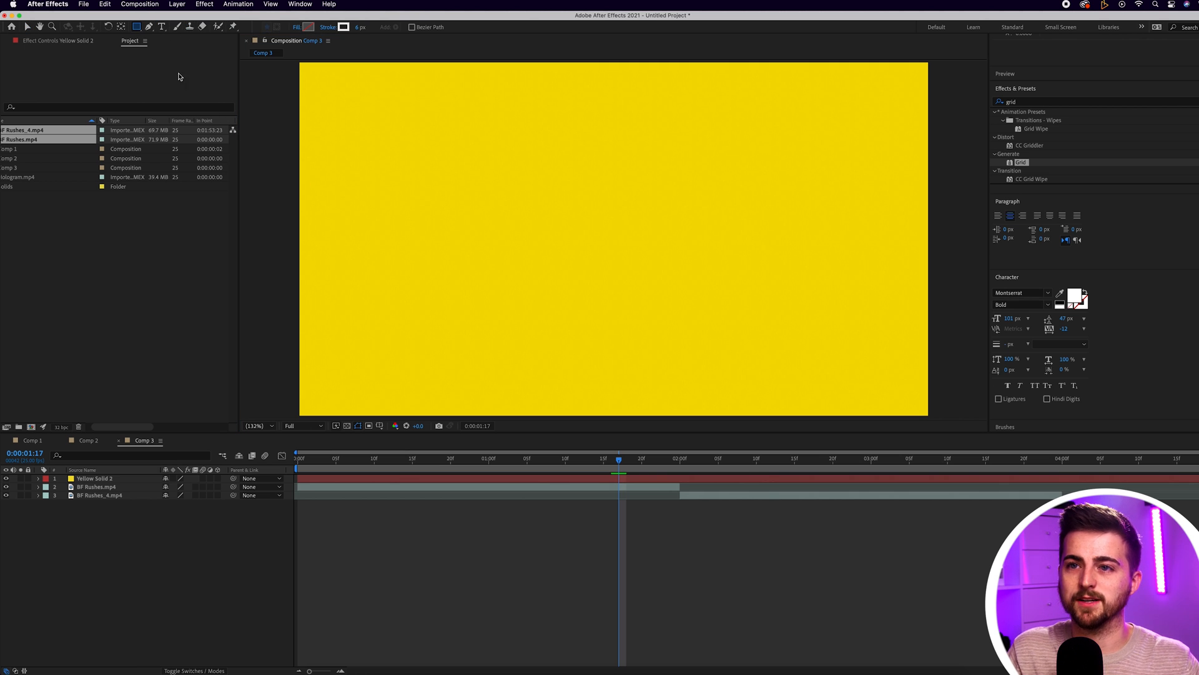
click(138, 28)
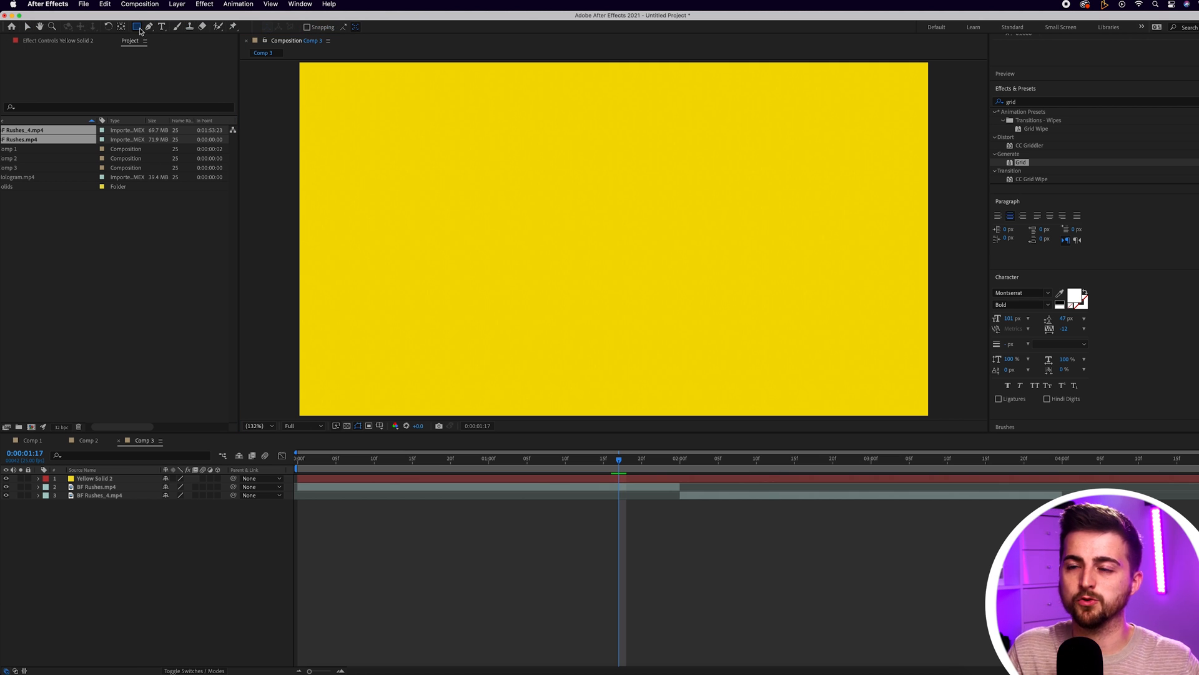
click(135, 28)
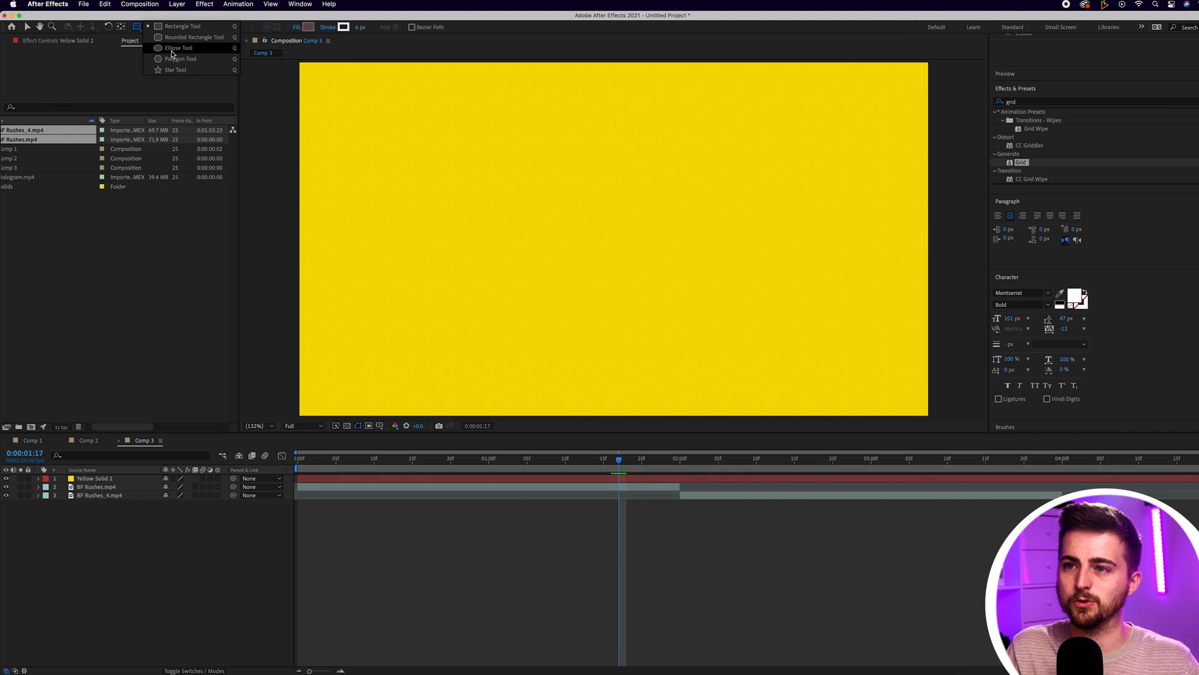
click(177, 48)
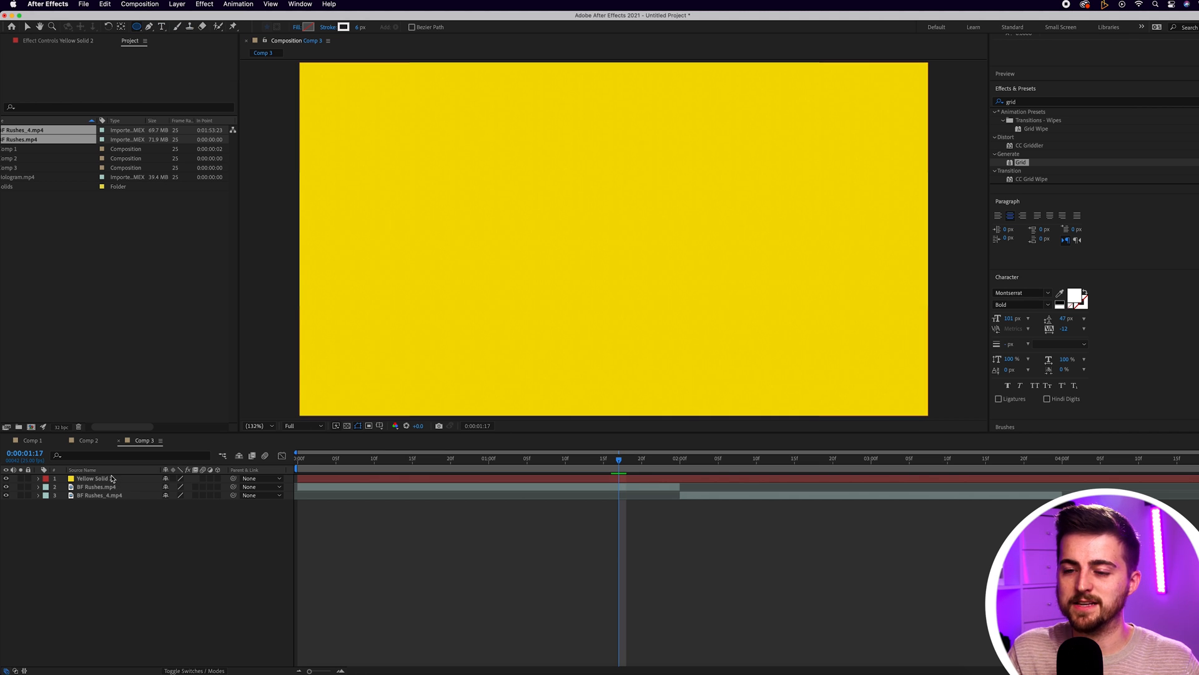
click(379, 424)
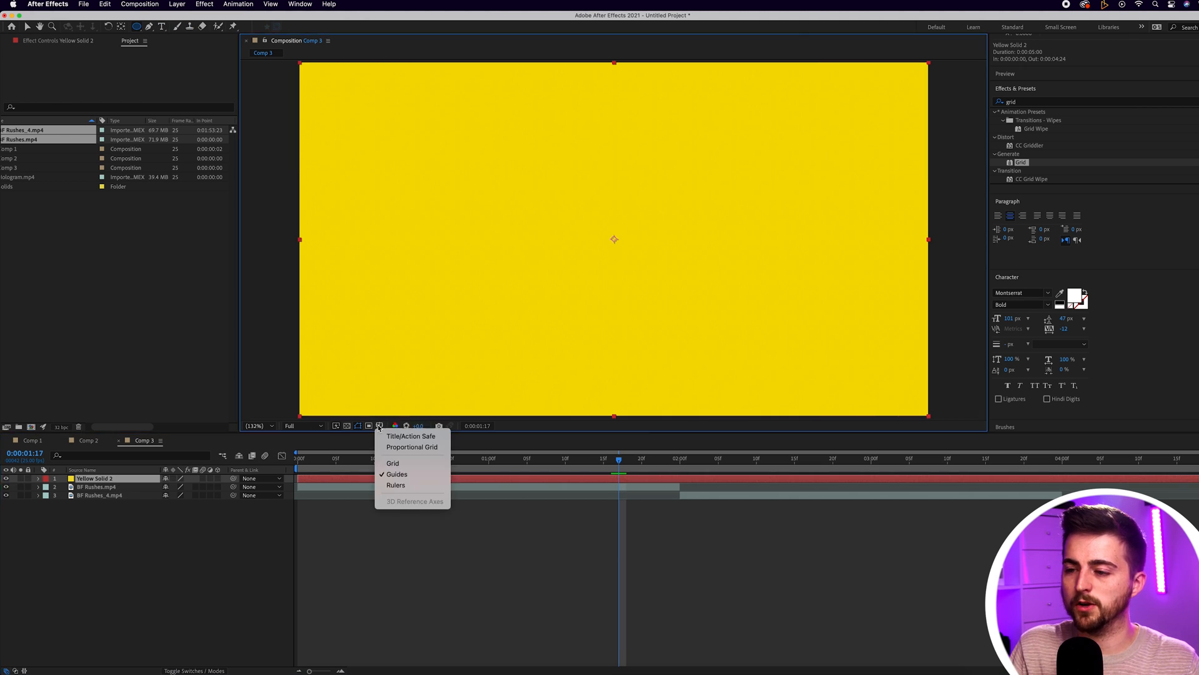
Turn on the grid overlay in the viewer.
click(392, 463)
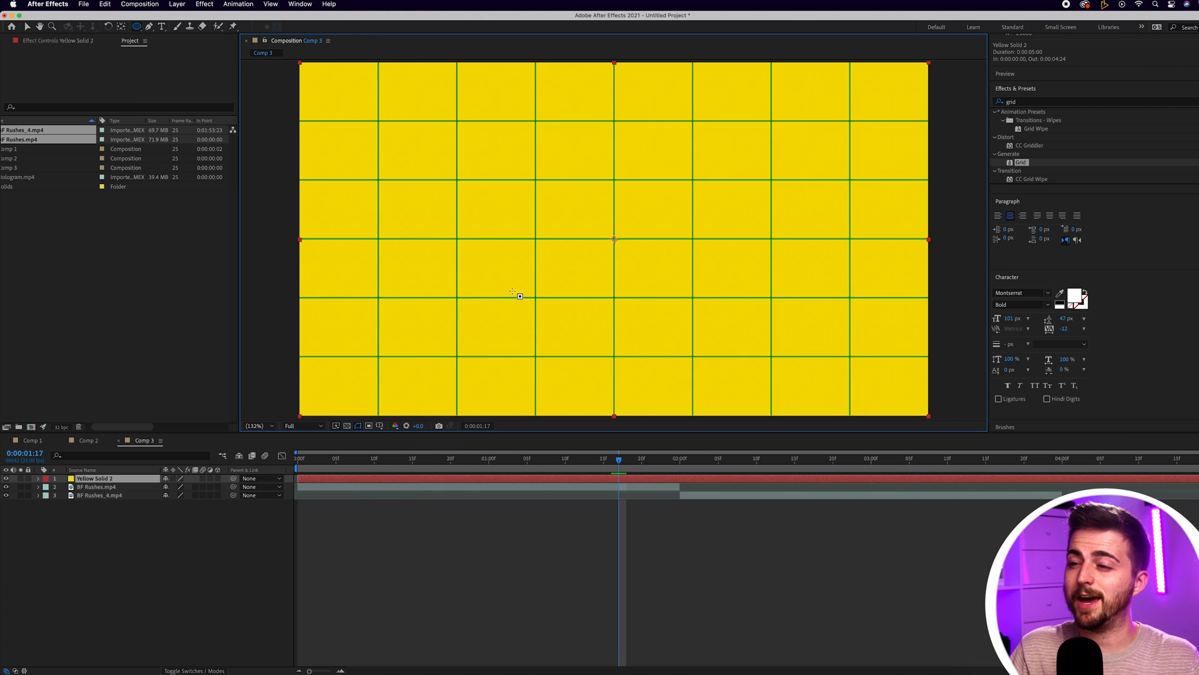
mouse_move(531, 205)
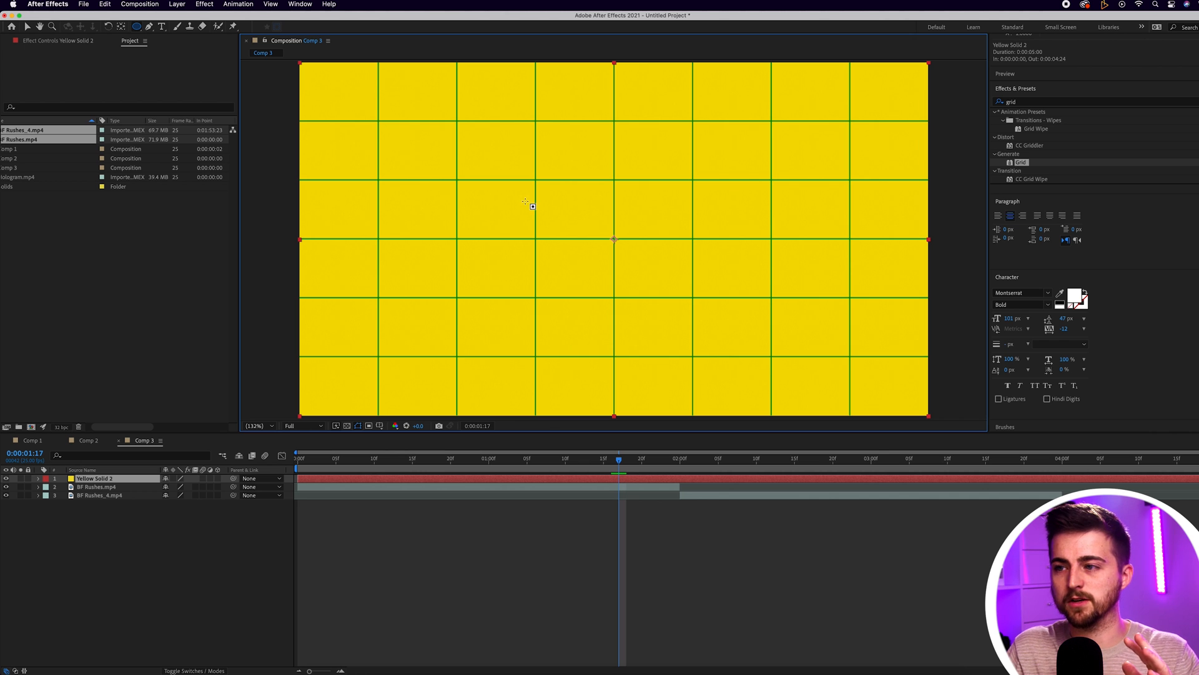
mouse_move(523, 207)
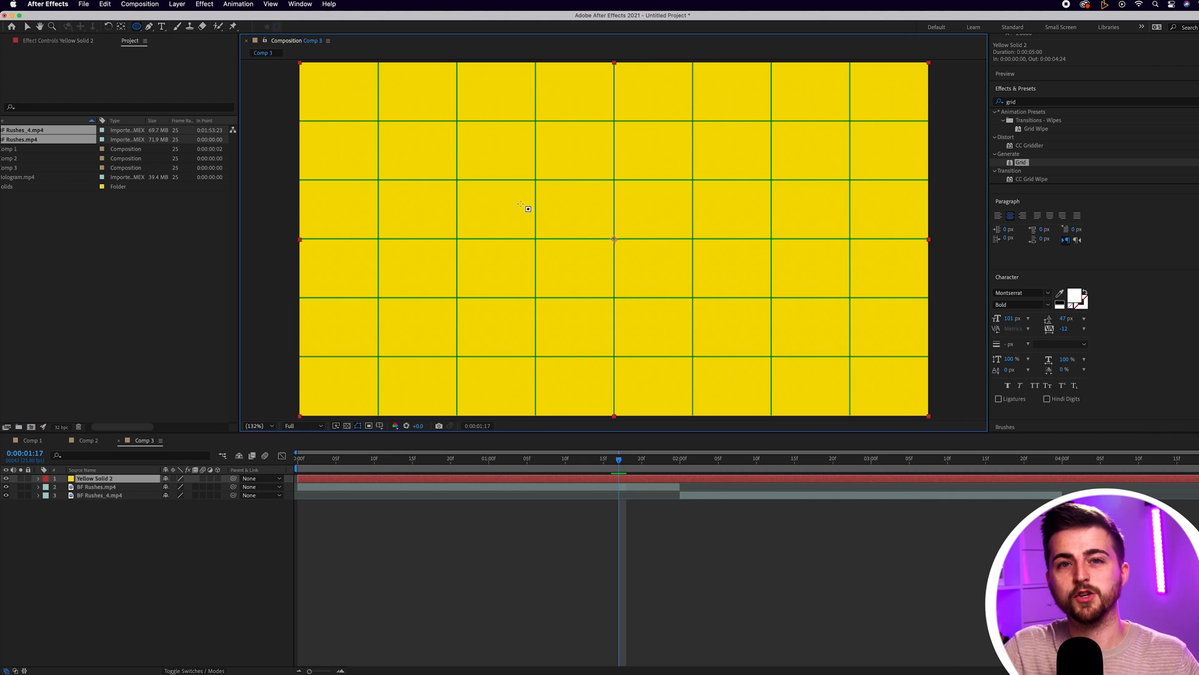
mouse_move(489, 165)
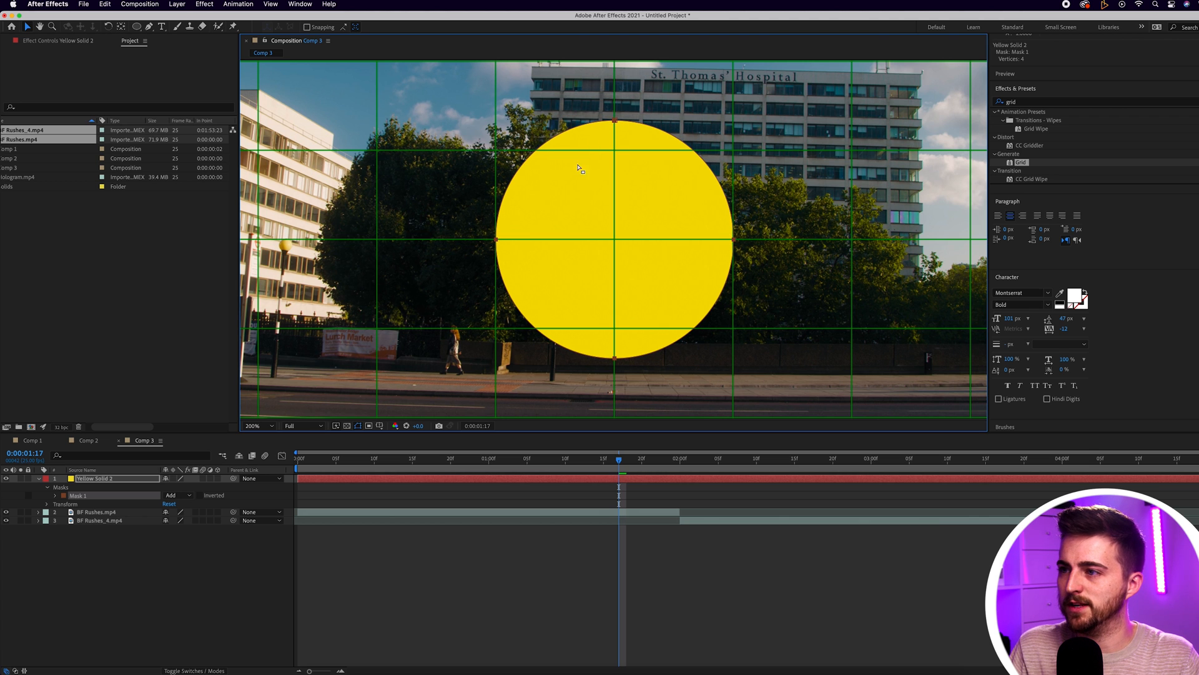
mouse_move(420, 553)
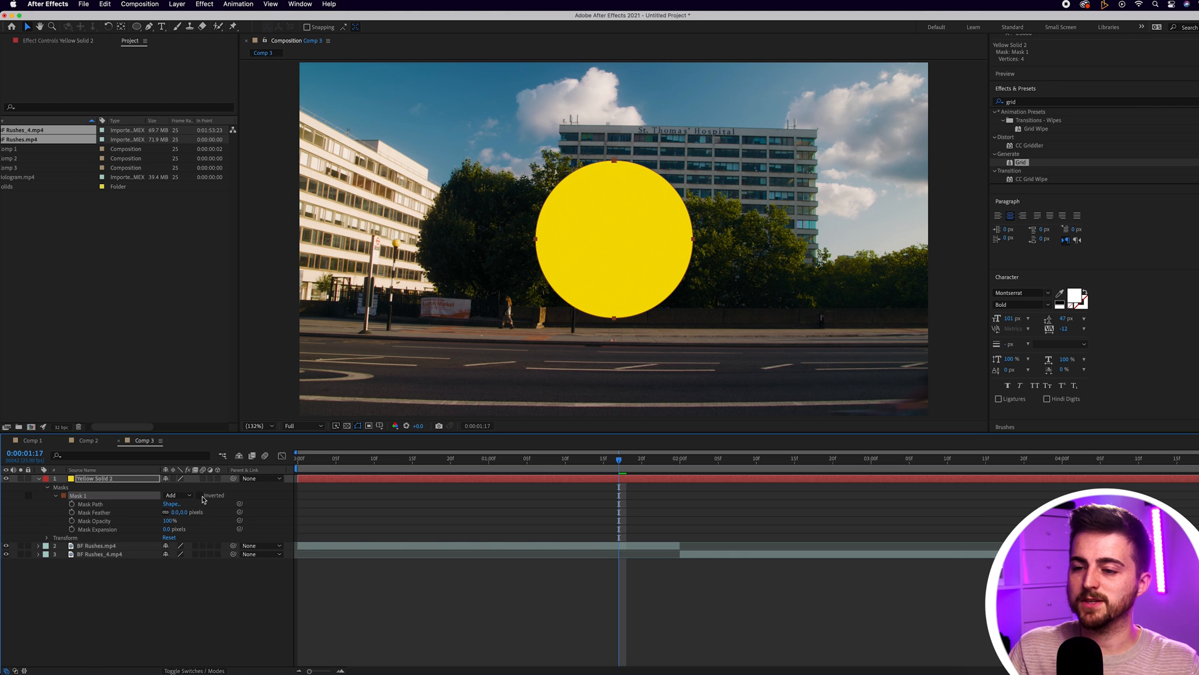
Toggle the mask inversion and move through the transition while setting Mask Expansion keyframes.
click(200, 494)
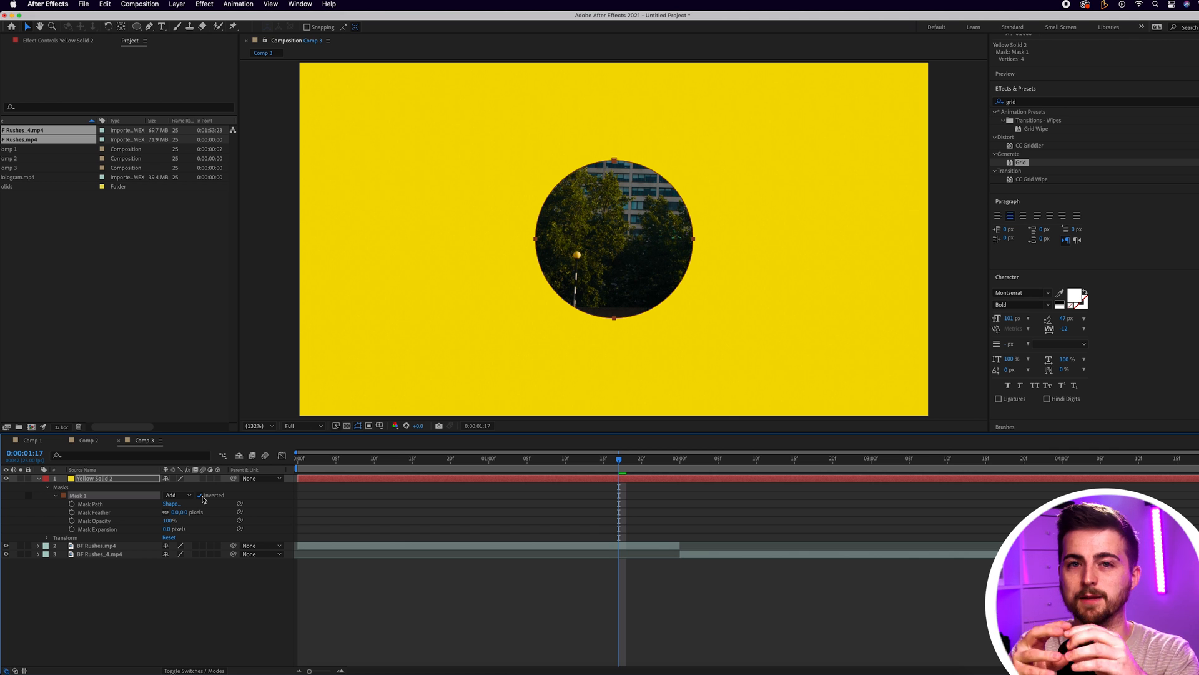
click(200, 495)
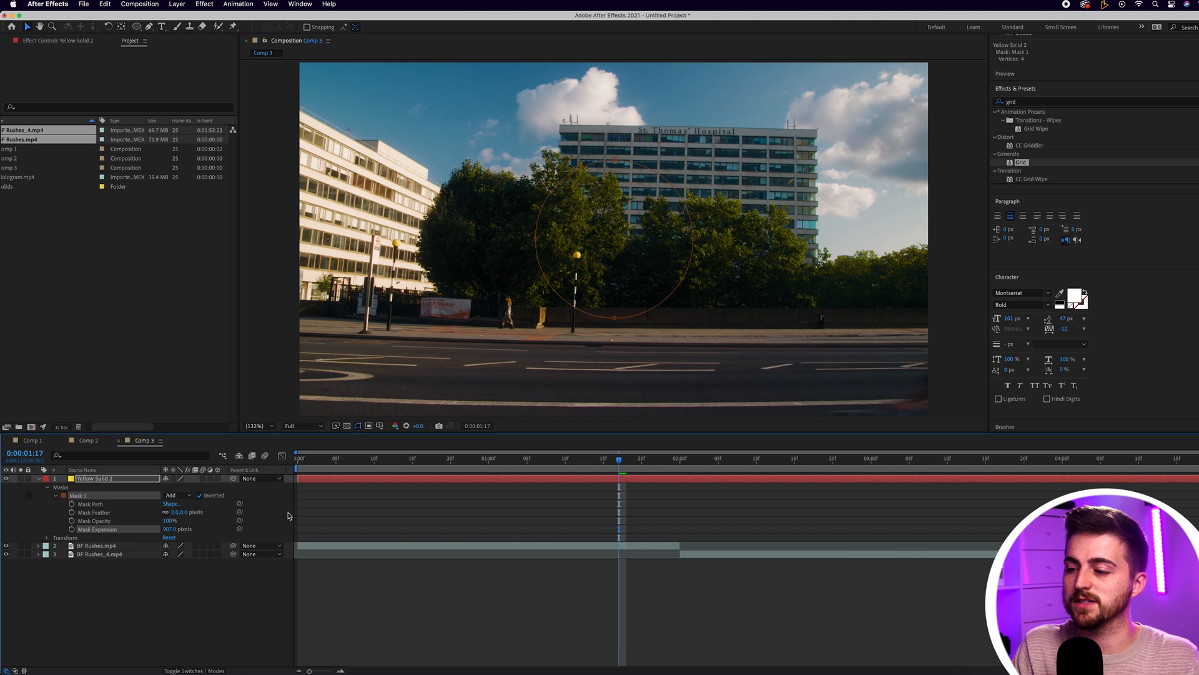
click(676, 465)
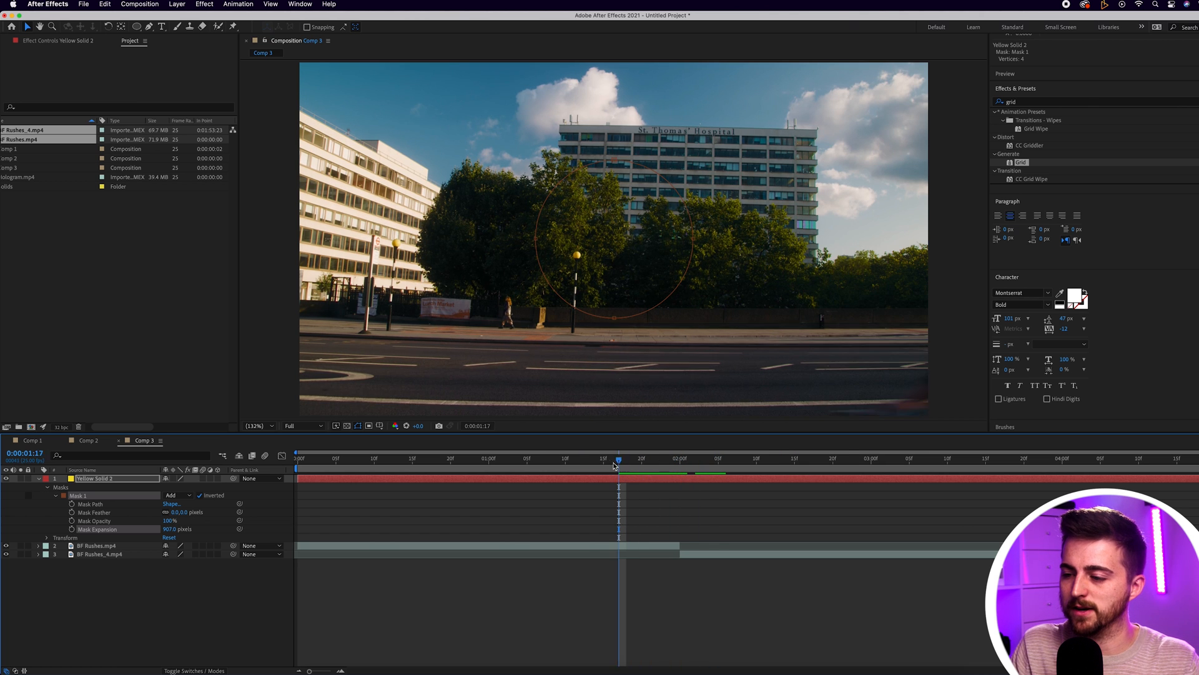
drag(616, 458, 588, 459)
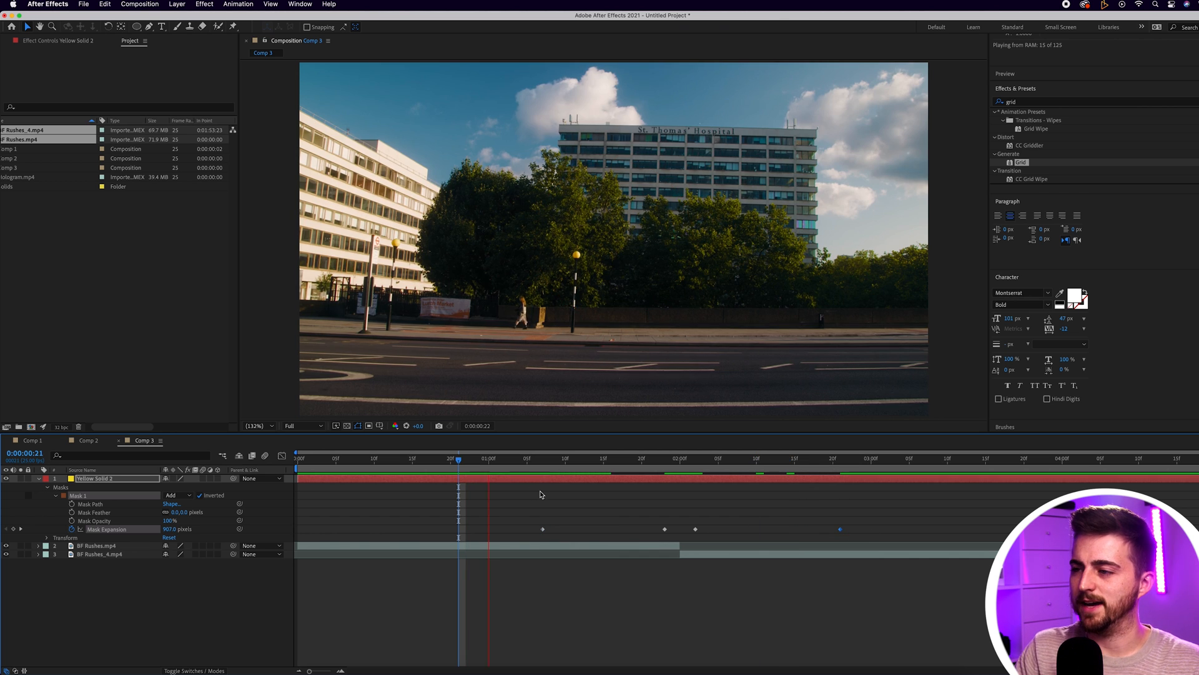
Retime the Mask Expansion keyframes along the timeline.
click(864, 458)
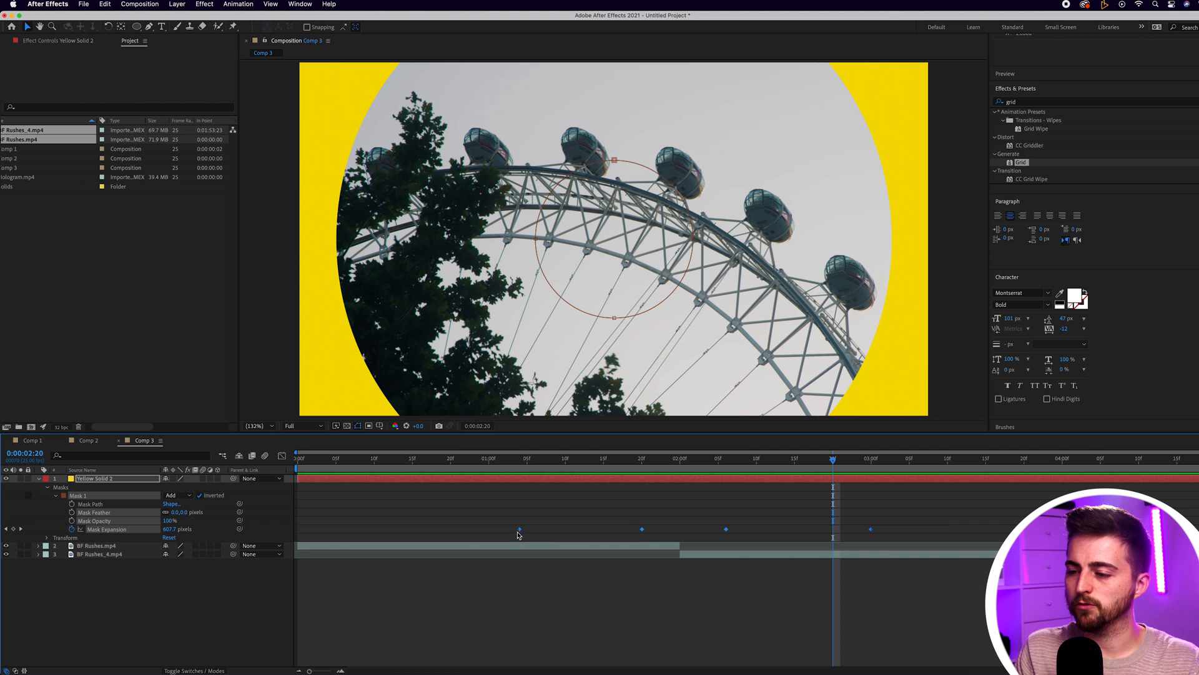
Apply Easy Ease to the Mask Expansion keyframes and preview the result.
right_click(519, 529)
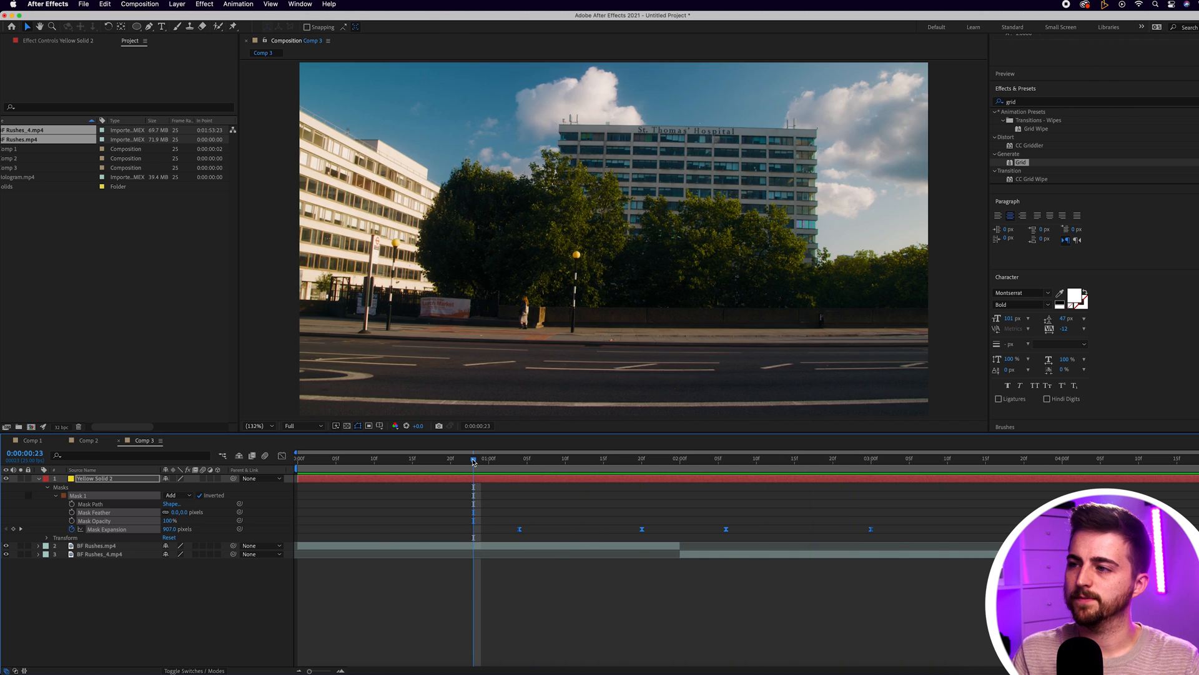
key(Space)
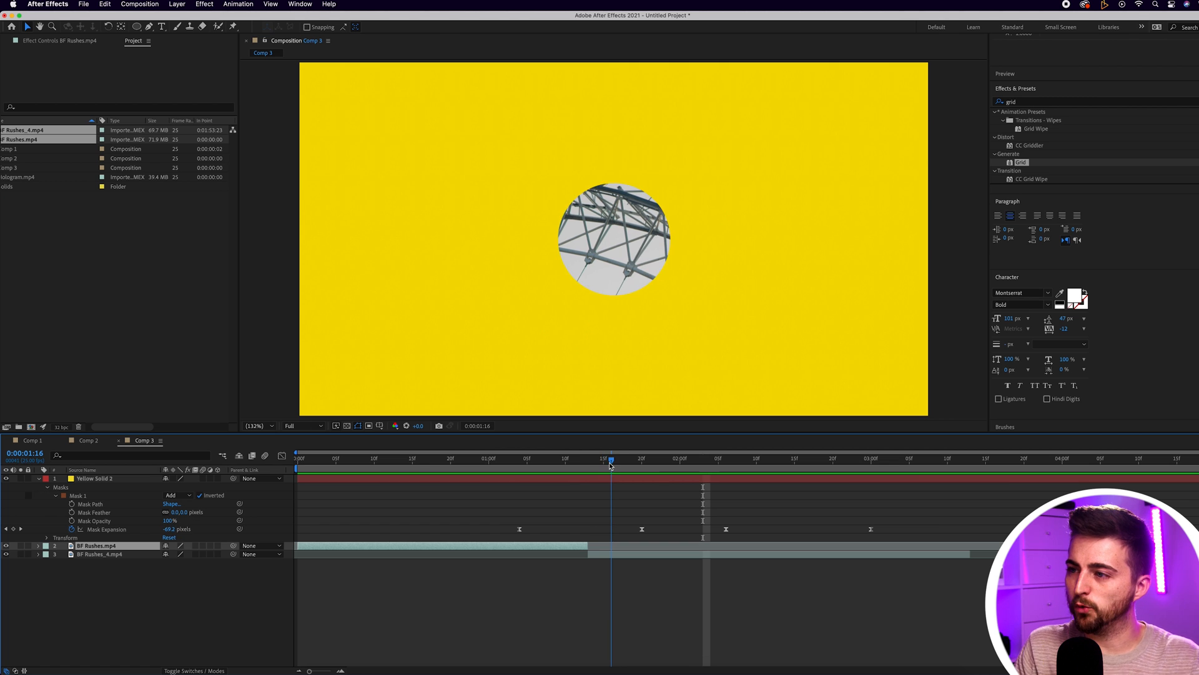
Move the BF Rushes clip's out point earlier to align the cut with the smallest circle.
drag(611, 463, 557, 462)
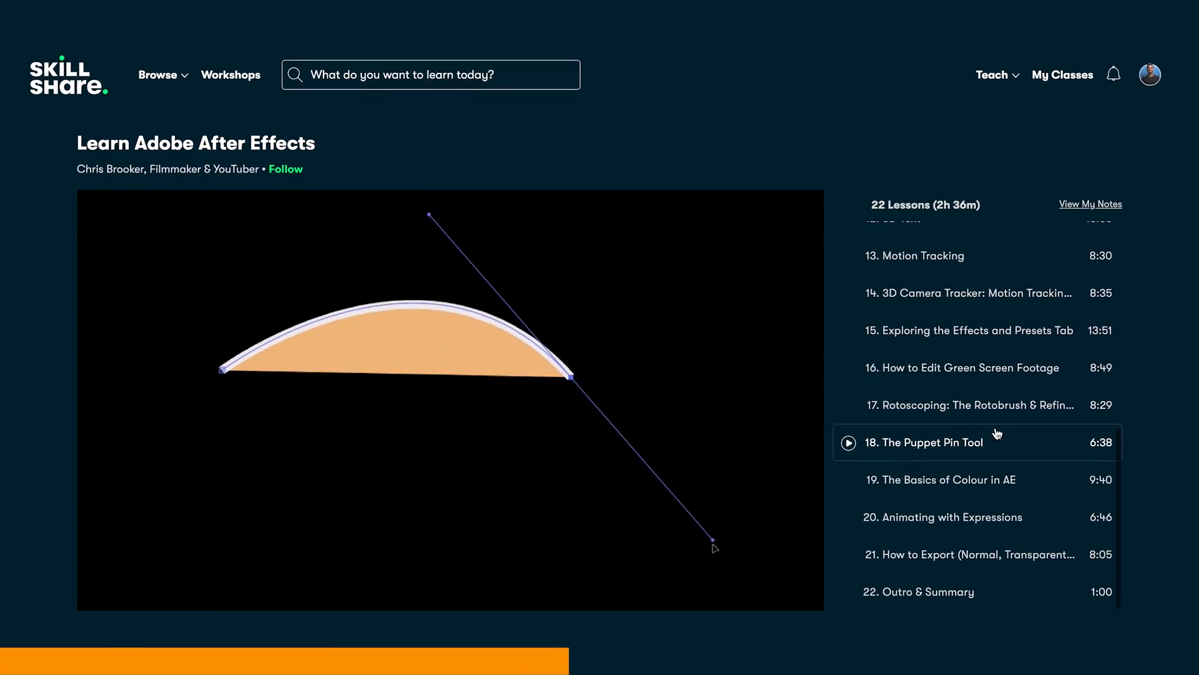
Play lesson 18, The Puppet Pin Tool, in the Skillshare class.
click(848, 443)
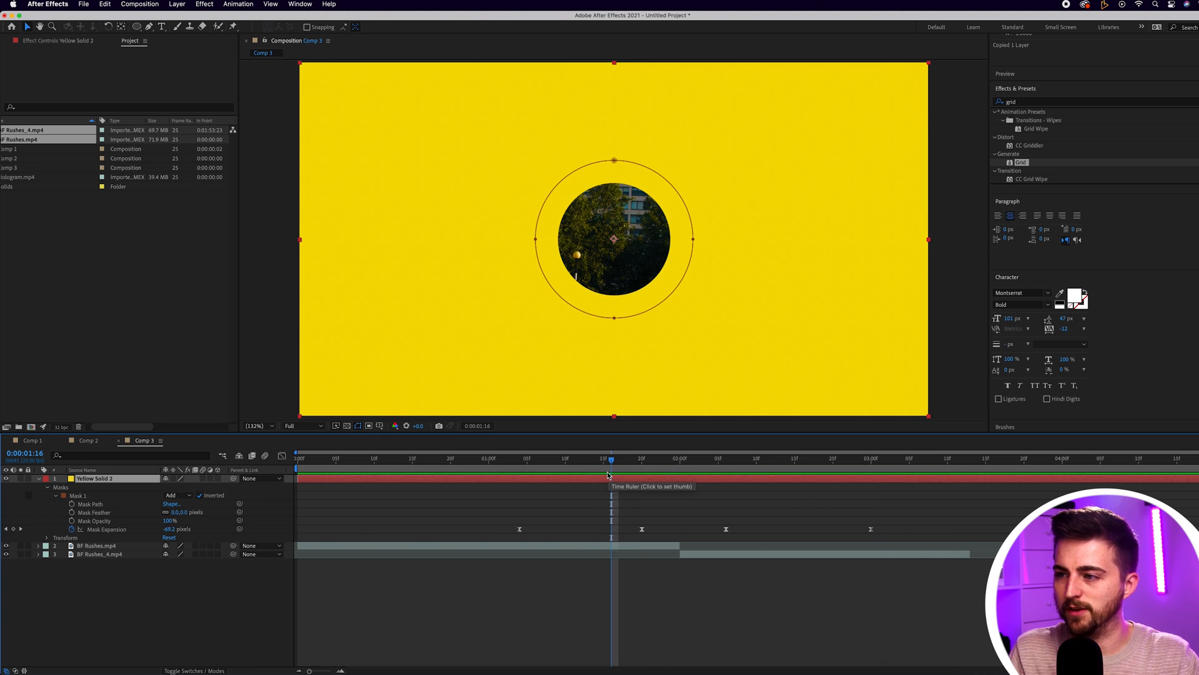
Paste a duplicate of the Yellow Solid 2 layer.
key(Cmd+V)
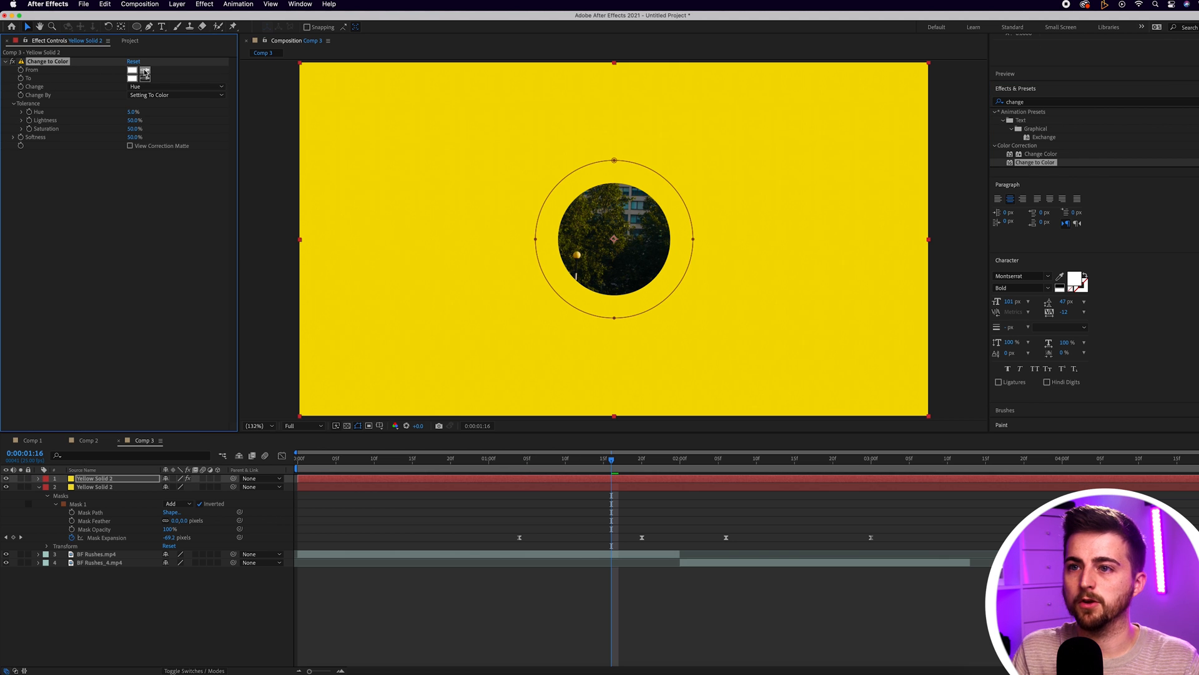
Set Change to Color from the sampled yellow to a bright teal, changing Hue, Lightness & Saturation.
click(134, 77)
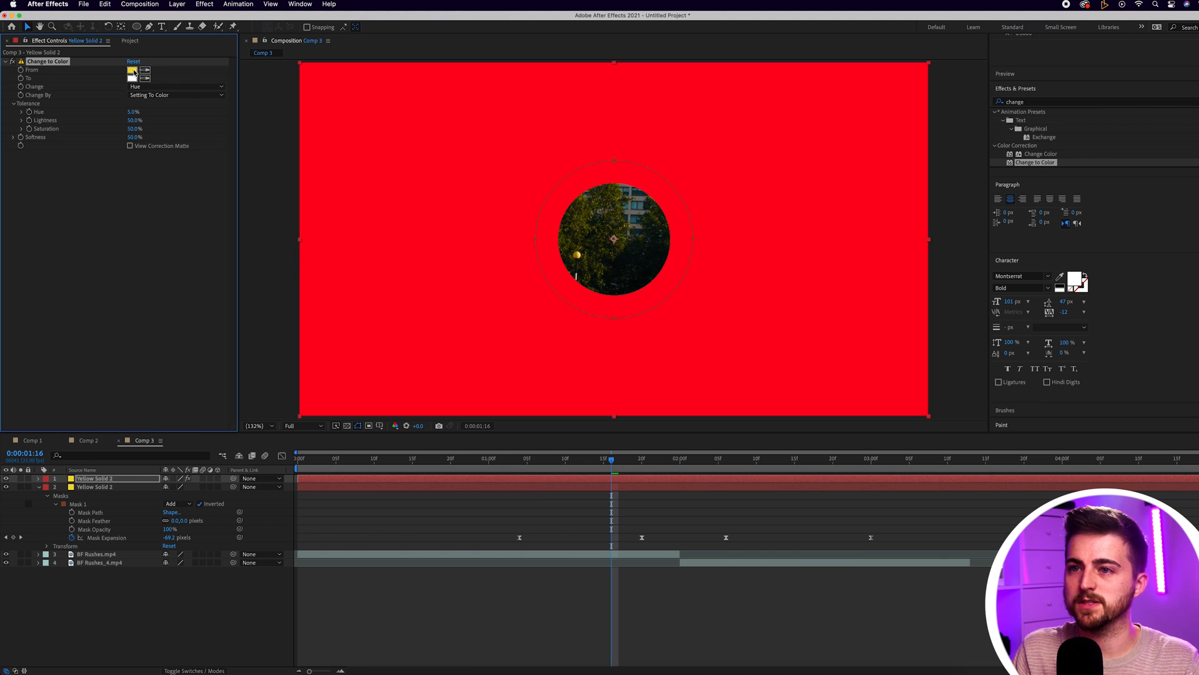
click(133, 78)
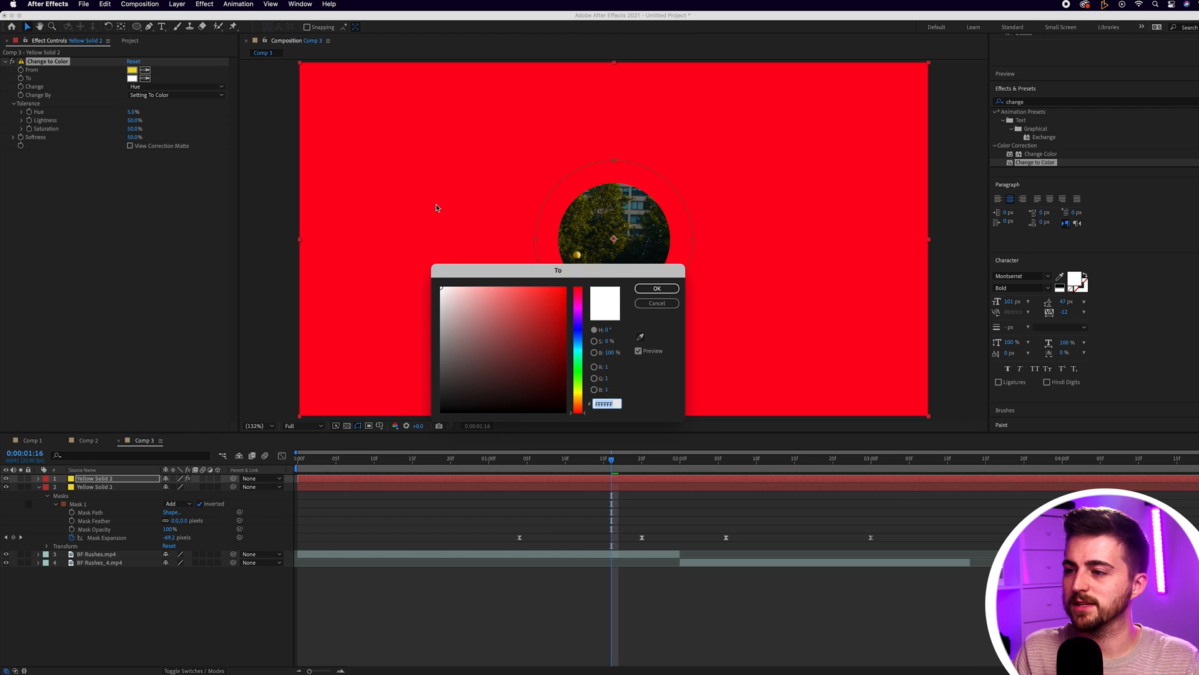
click(533, 333)
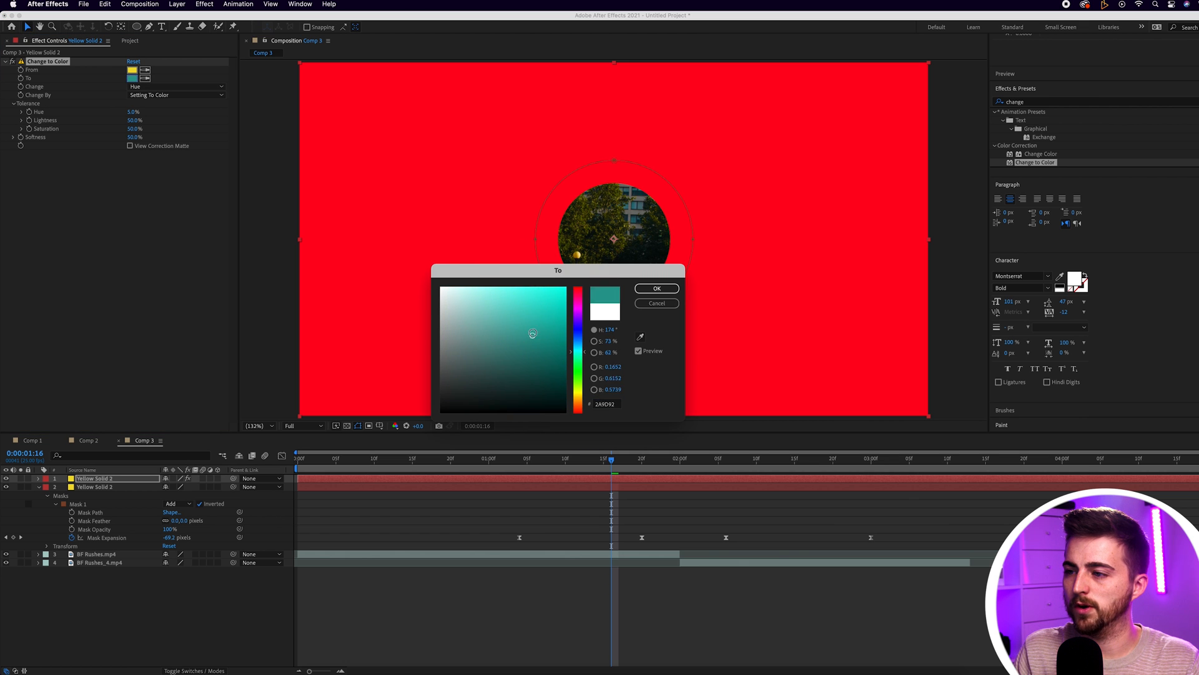
click(531, 315)
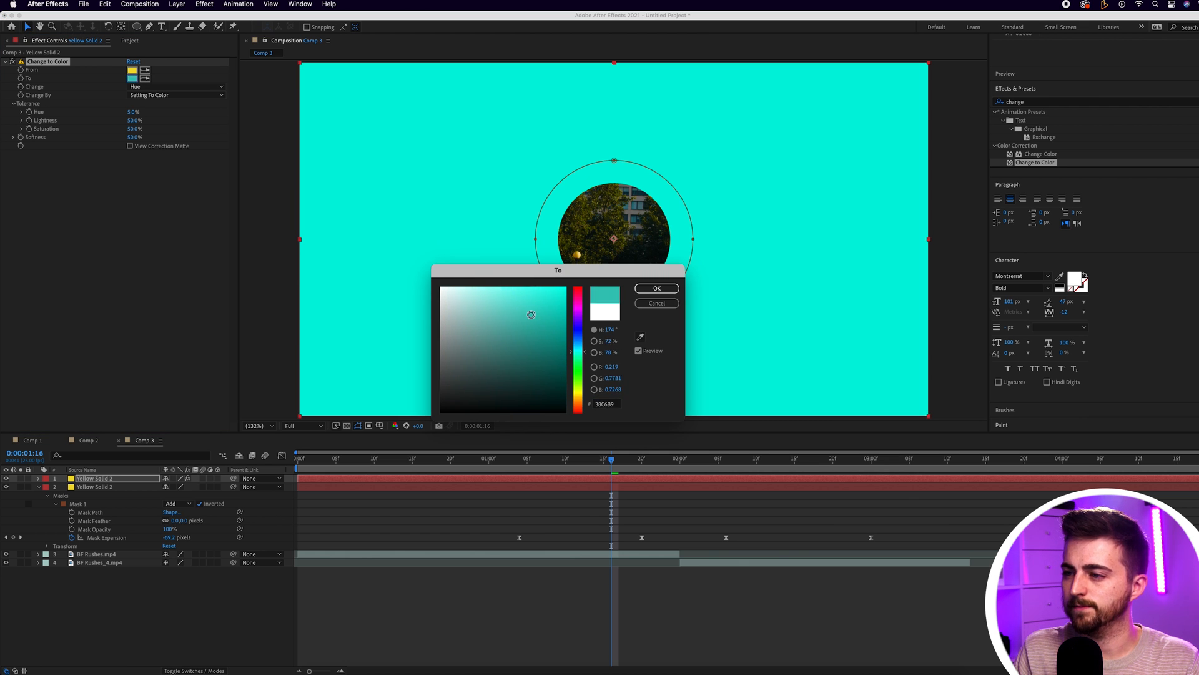
click(657, 287)
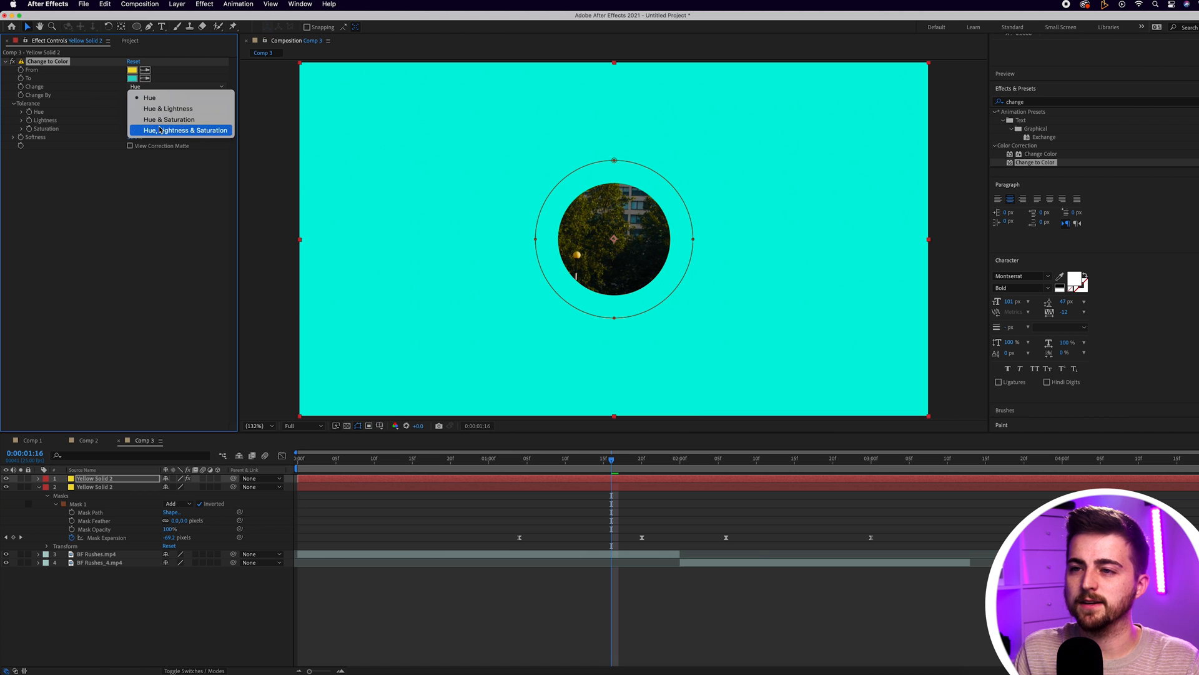
click(184, 130)
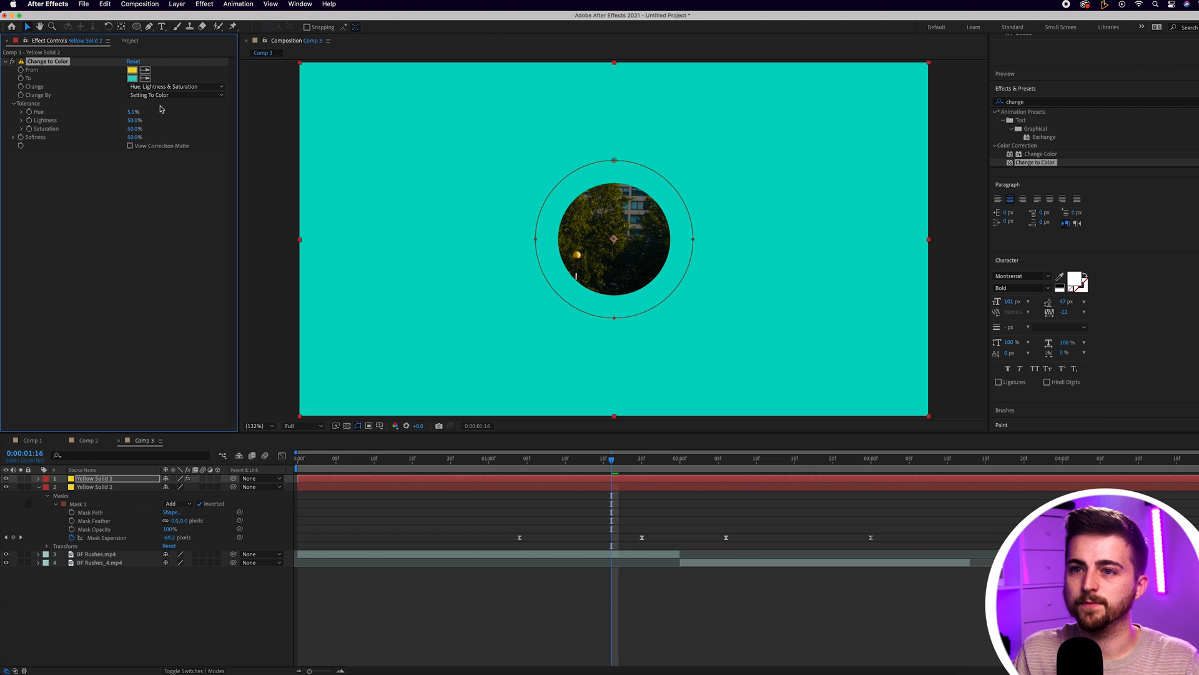
click(178, 95)
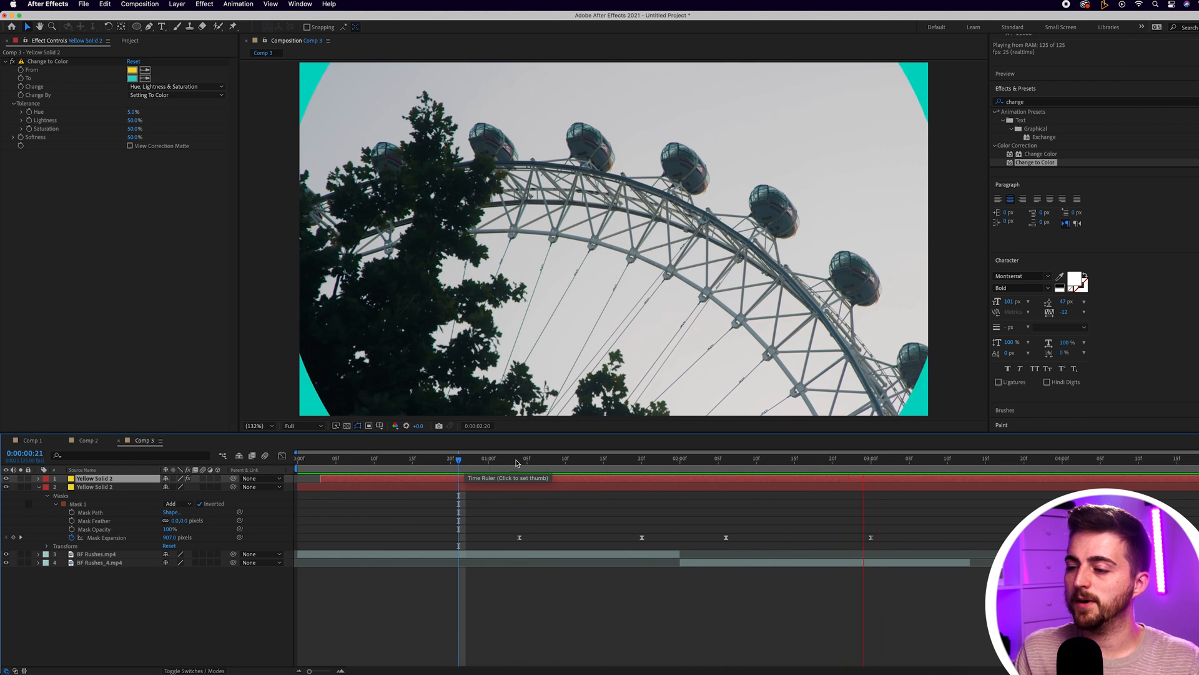
Scrub the time ruler to verify the teal ring trails the yellow circle.
drag(458, 461, 505, 461)
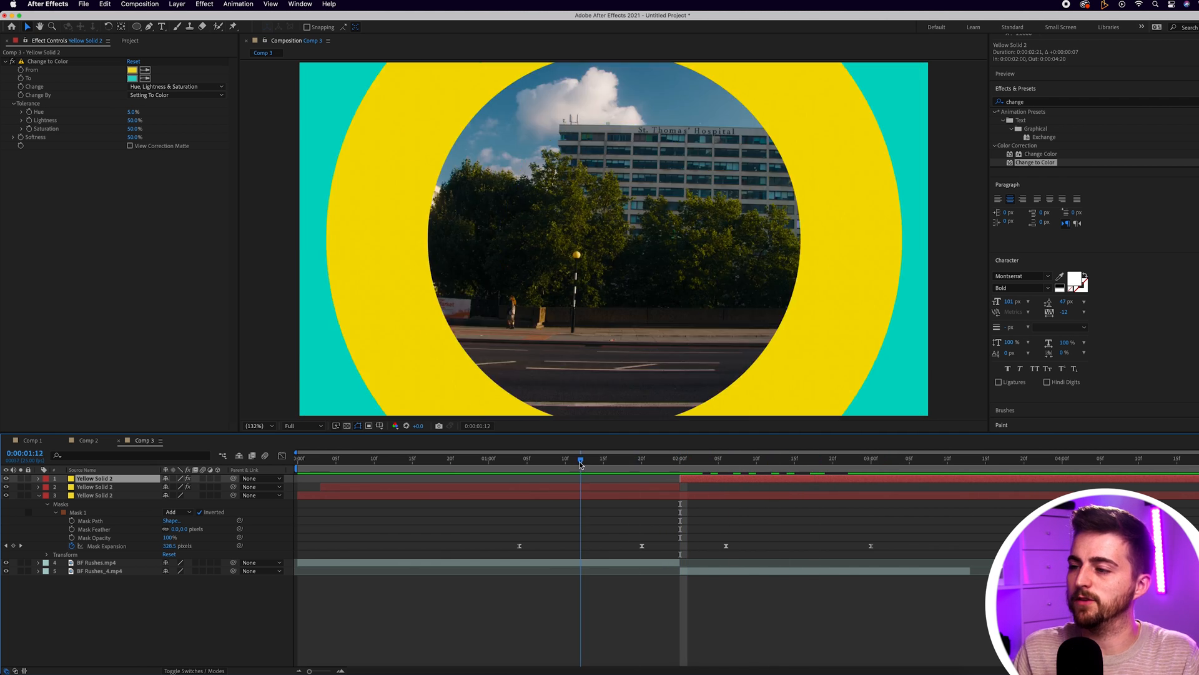
Jump to just before the cut and preview the layered ring transition.
click(917, 459)
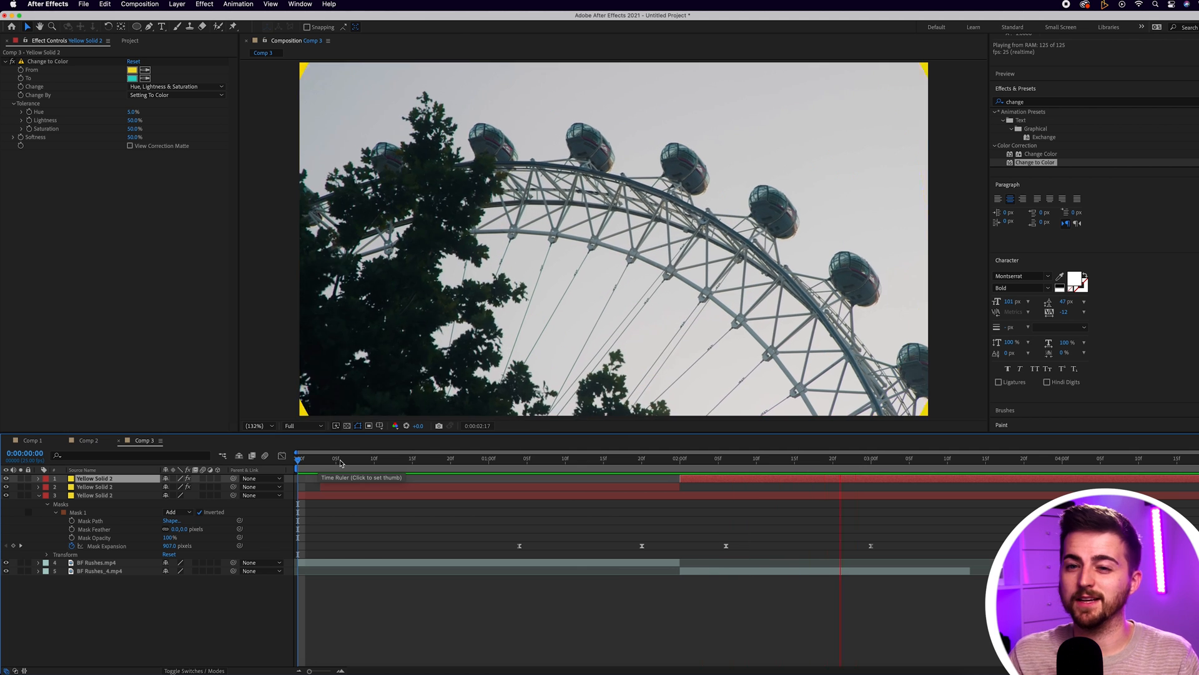
click(646, 472)
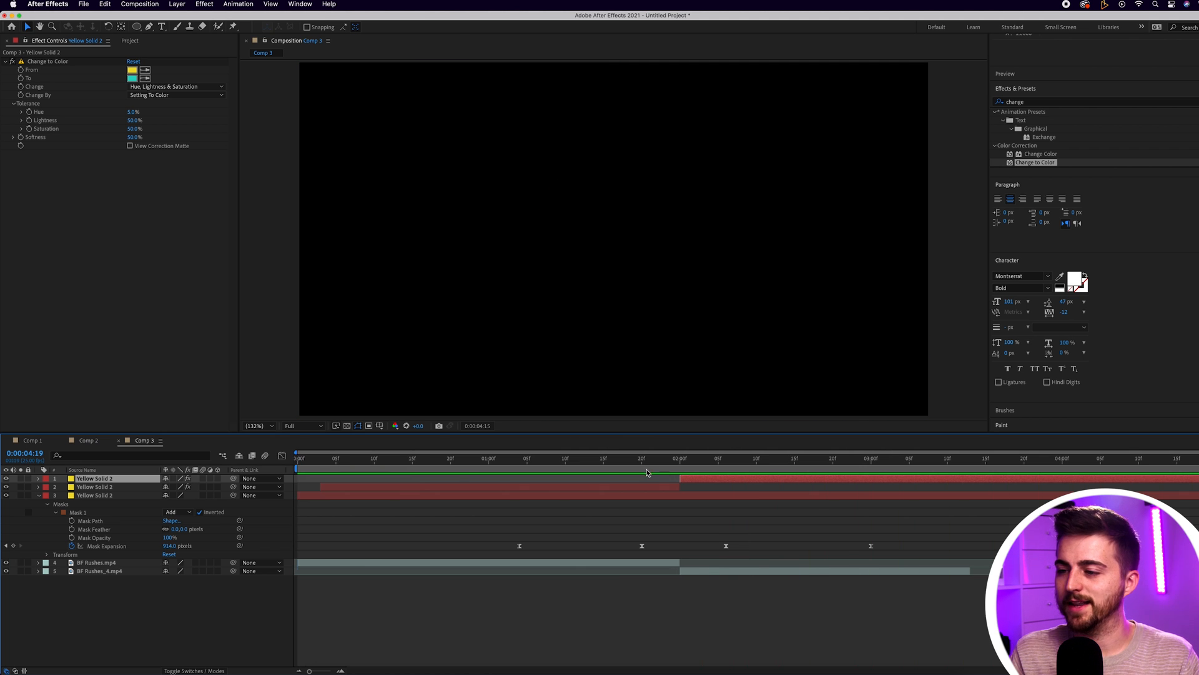